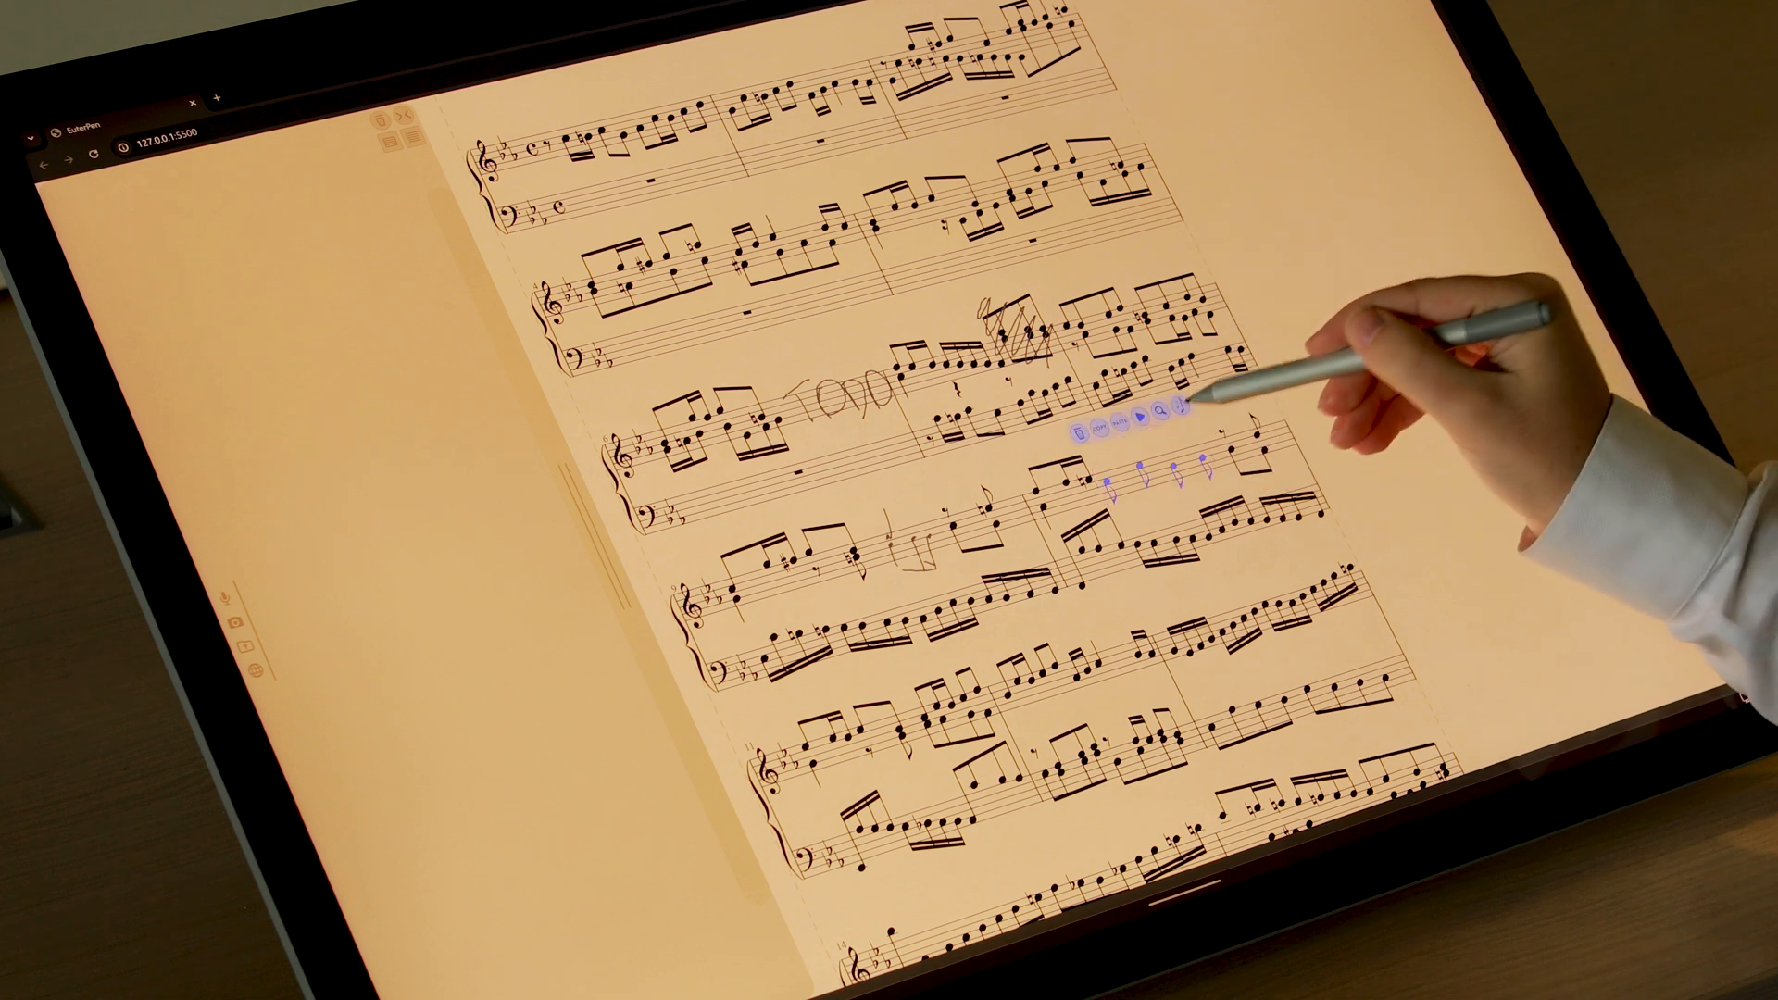
mouse_move(1180, 408)
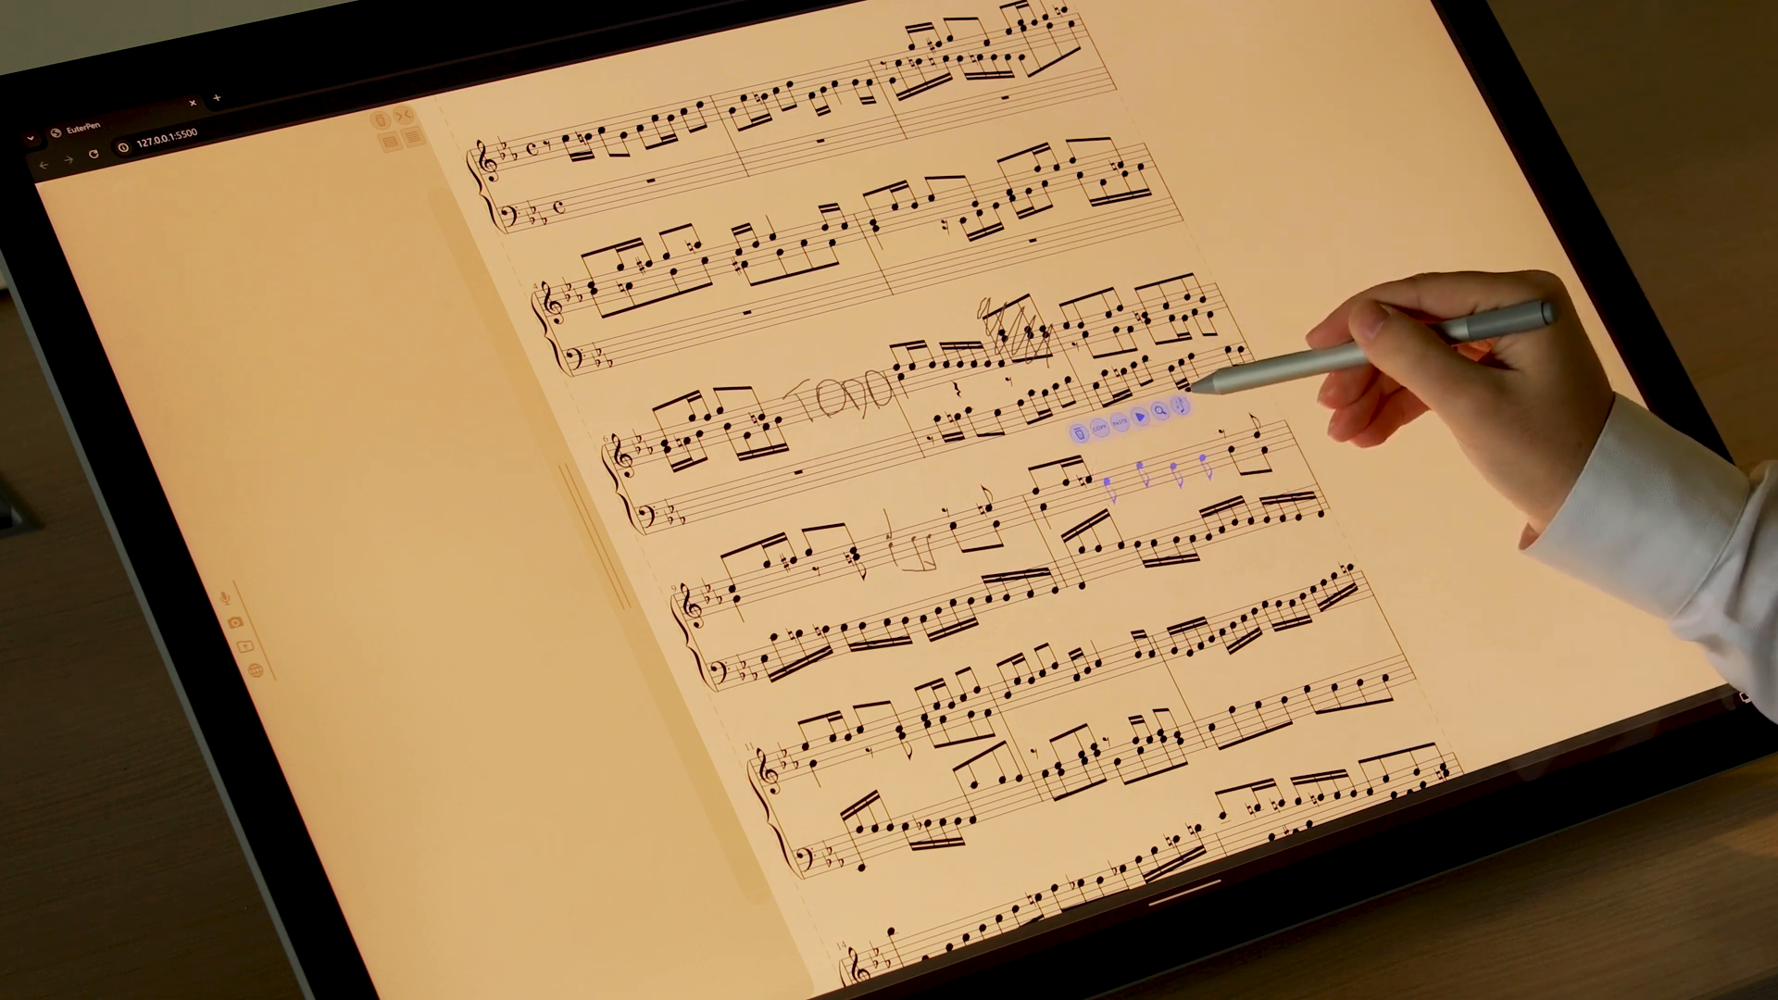